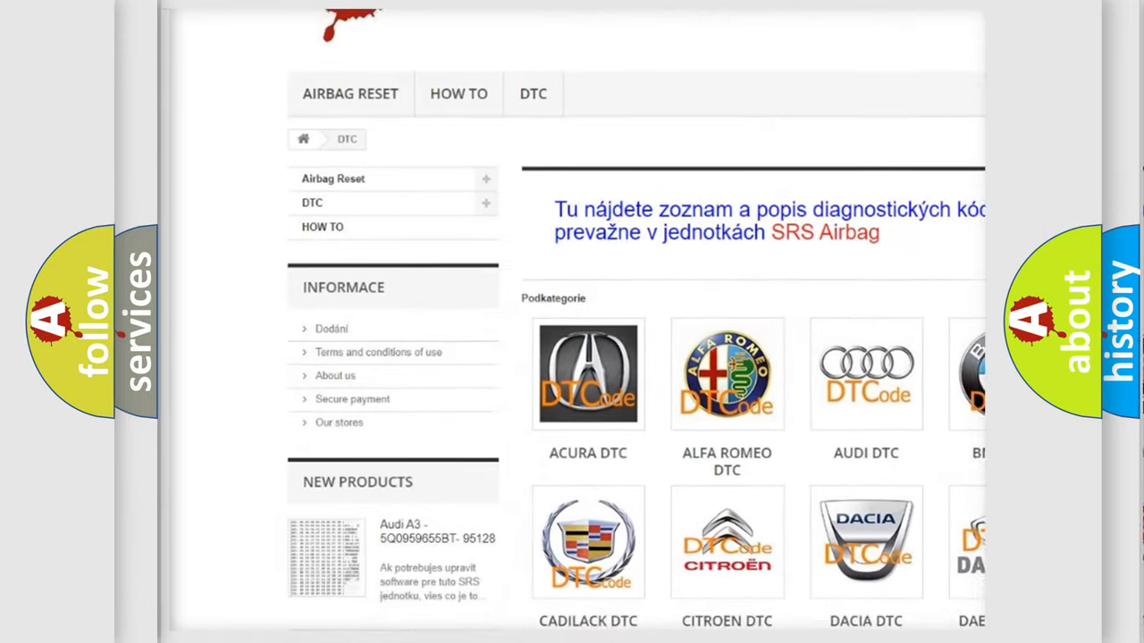
scroll(down, 3)
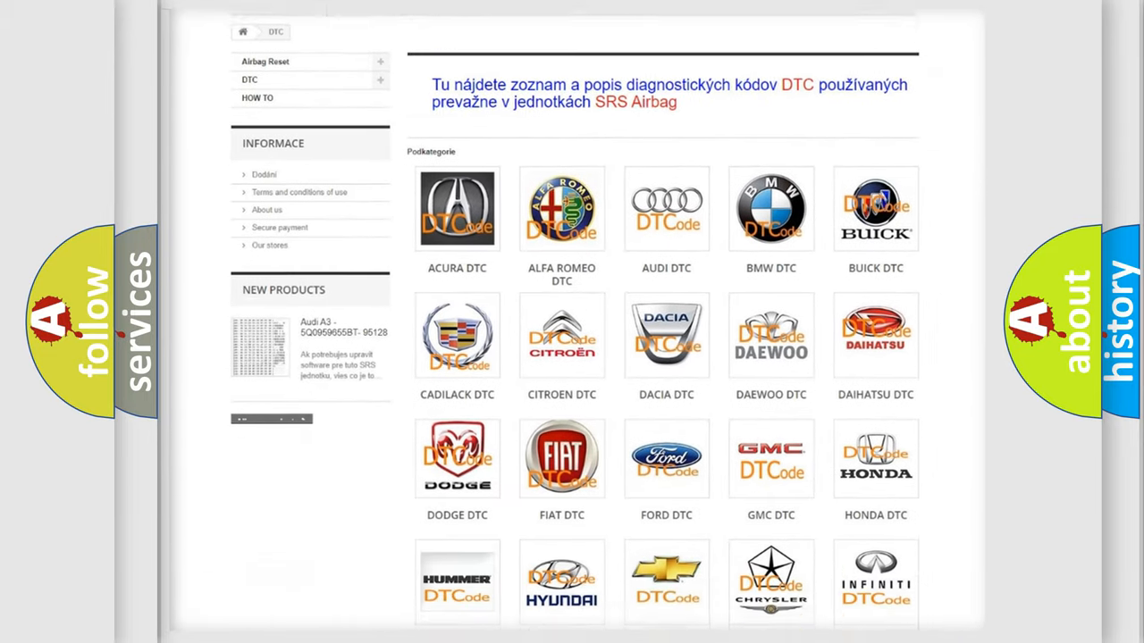
scroll(down, 3)
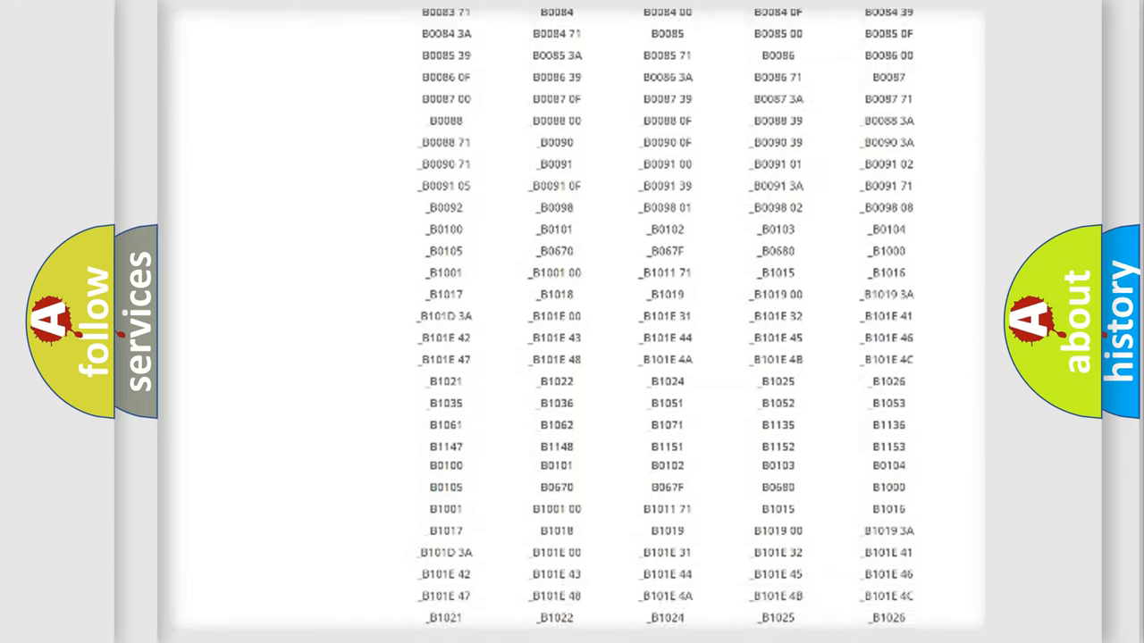
scroll(up, 3)
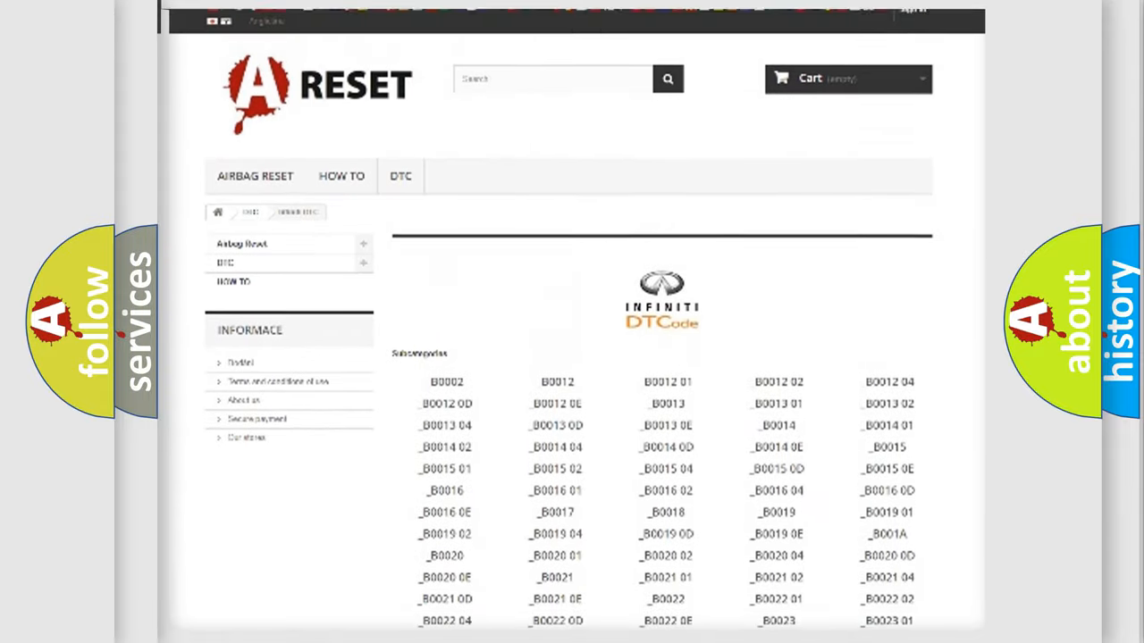